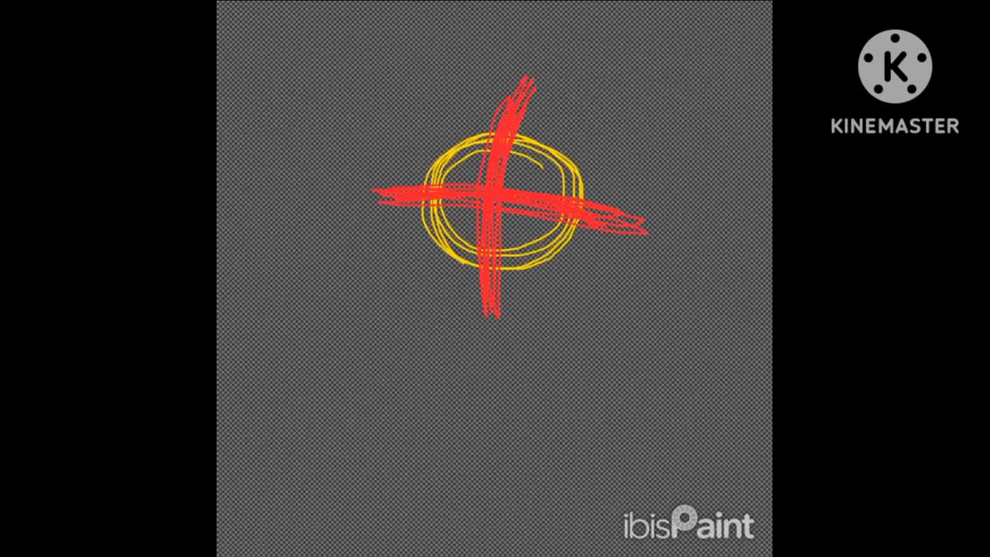
# Step: Sketch a rough yellow head circle with red vertical and horizontal guide strokes
pyautogui.moveTo(502, 263); pyautogui.dragTo(371, 390)
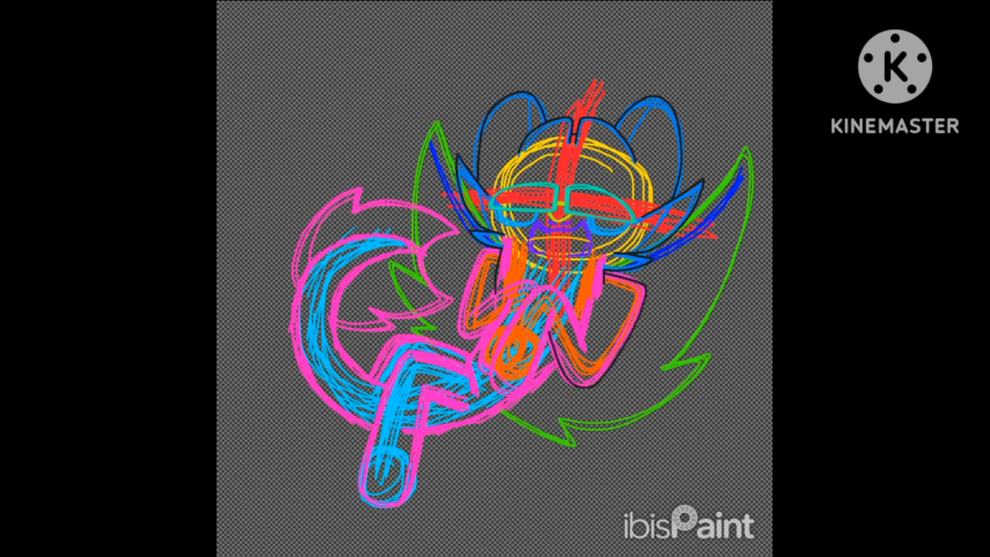
# Step: Outline the bent leg at the centre of the character's body with a dark stroke
pyautogui.moveTo(464, 301); pyautogui.dragTo(588, 364)
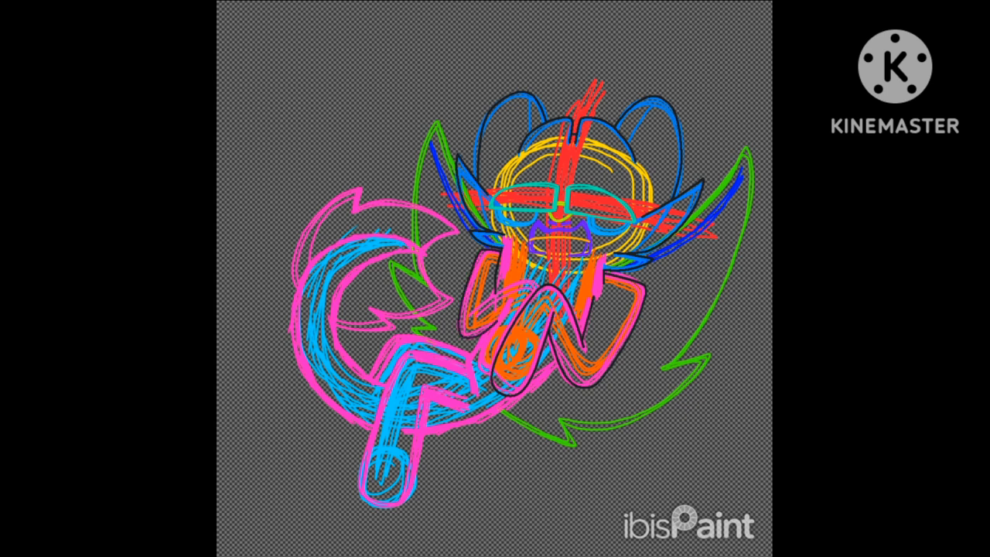